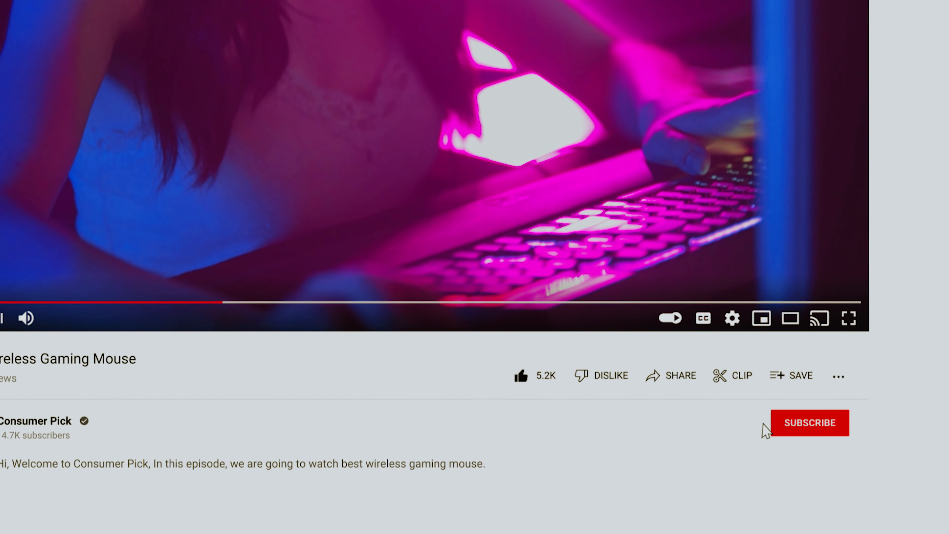
Step: Subscribe to the Consumer Pick channel from the video page
click(808, 422)
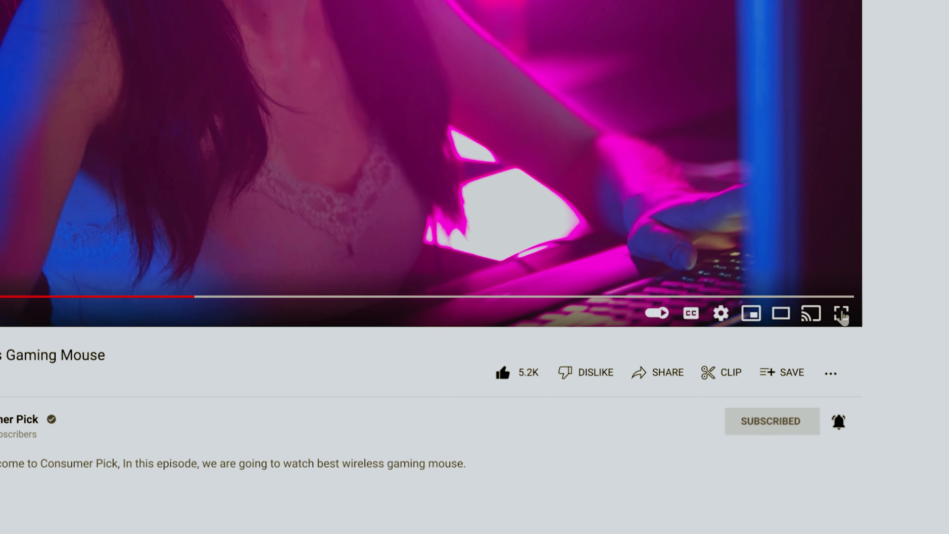